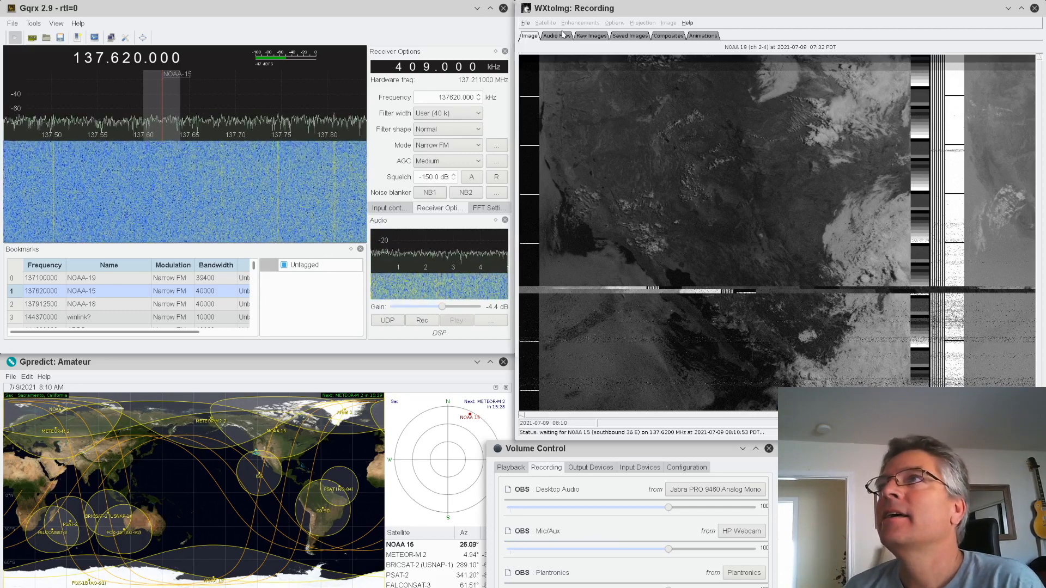
Show WXtoImg's recorded audio files list and move the Gqrx window back to the top left
left_click(556, 35)
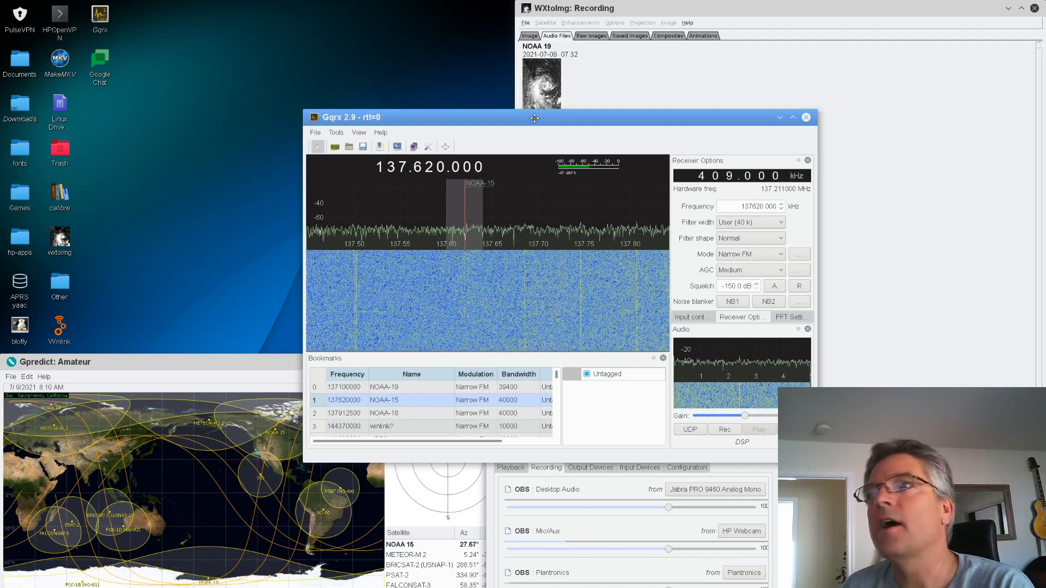
left_click_drag(534, 117, 377, 28)
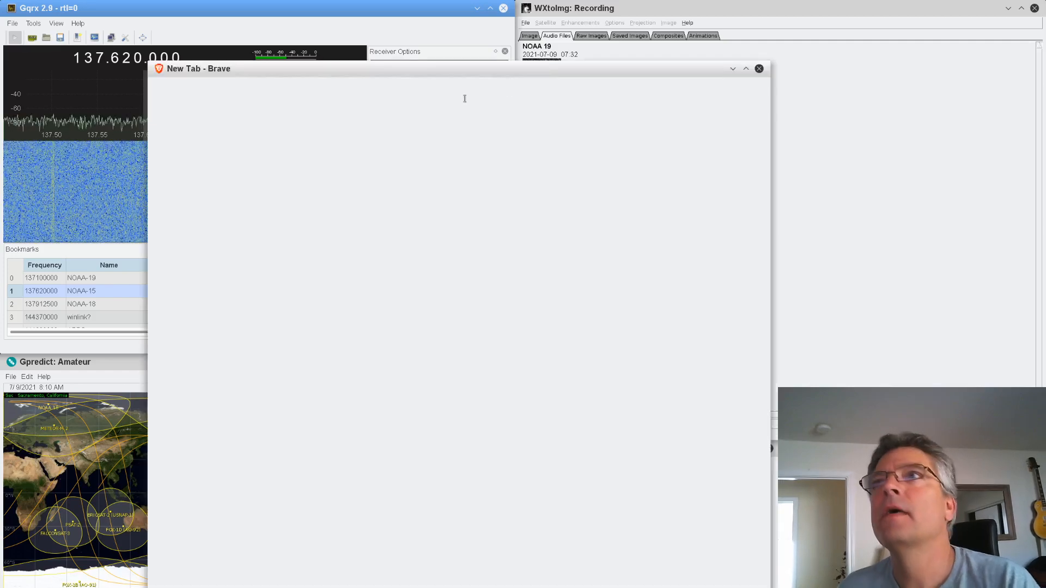
Search DuckDuckGo for 'rtl-sdr dongle', view the image results, then close the search
type("rtl-sdr+dongle&t=brave")
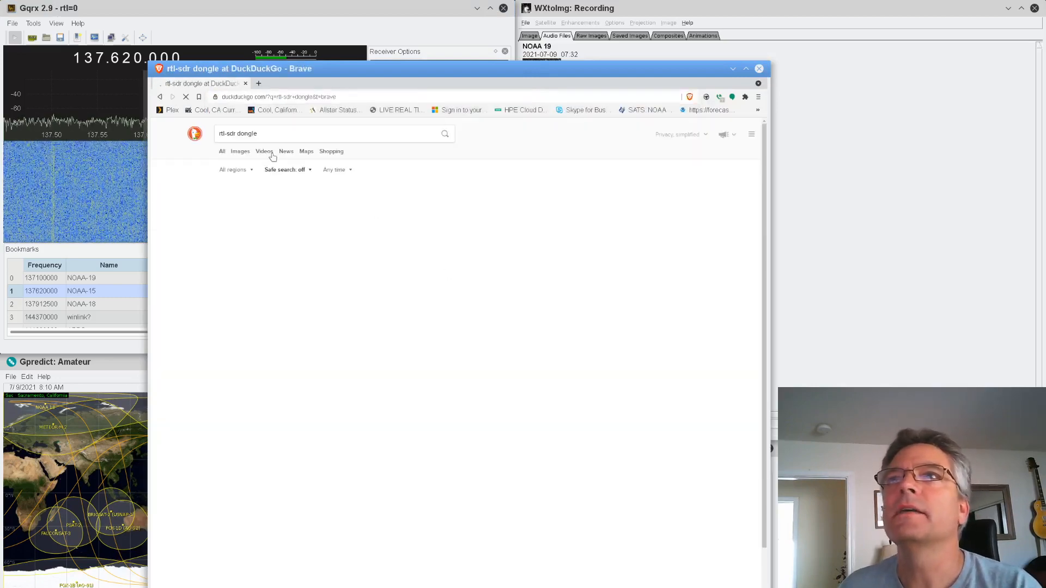
left_click(239, 151)
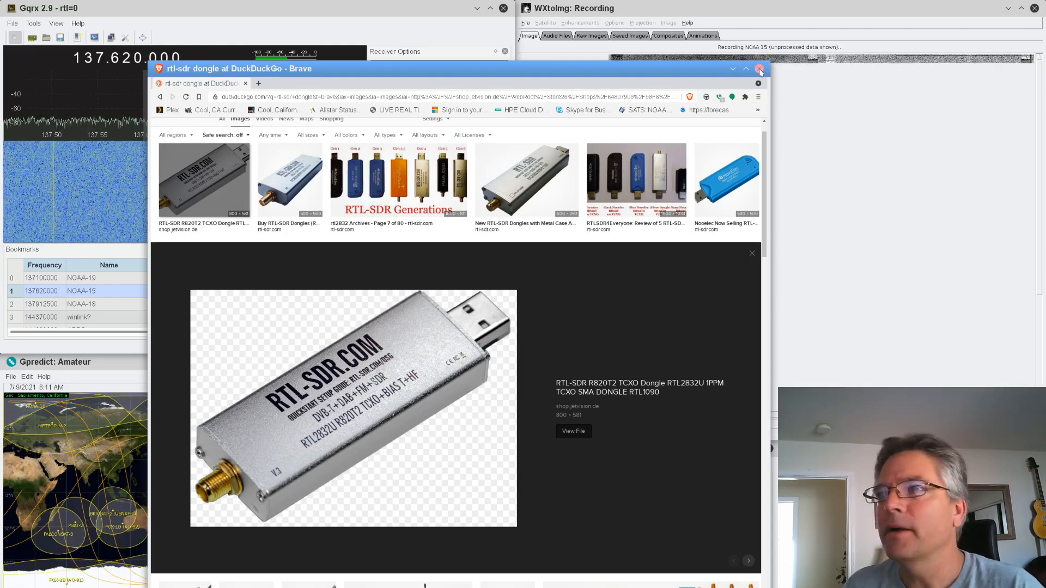
left_click(760, 68)
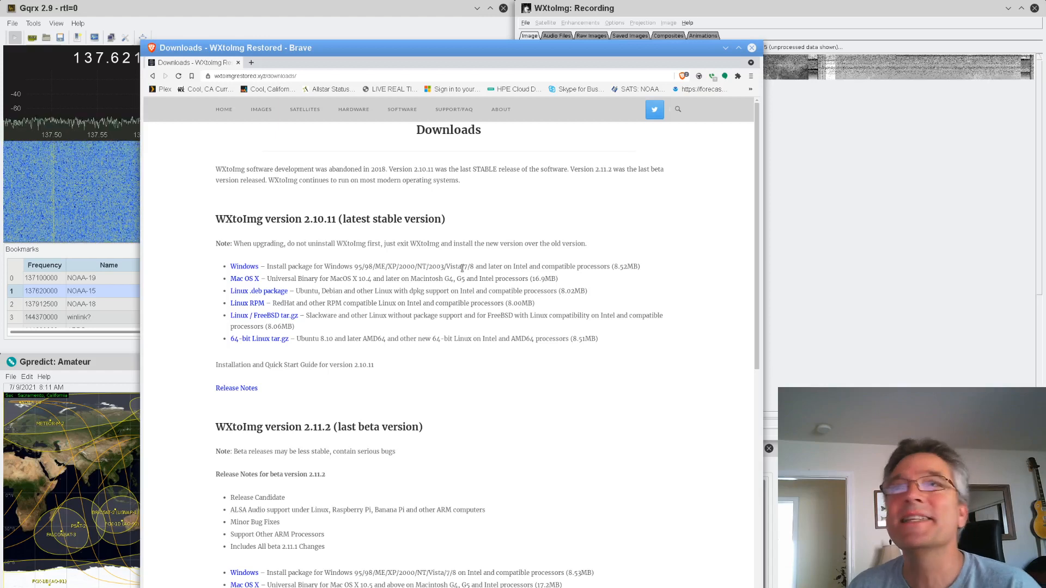
mouse_move(504, 362)
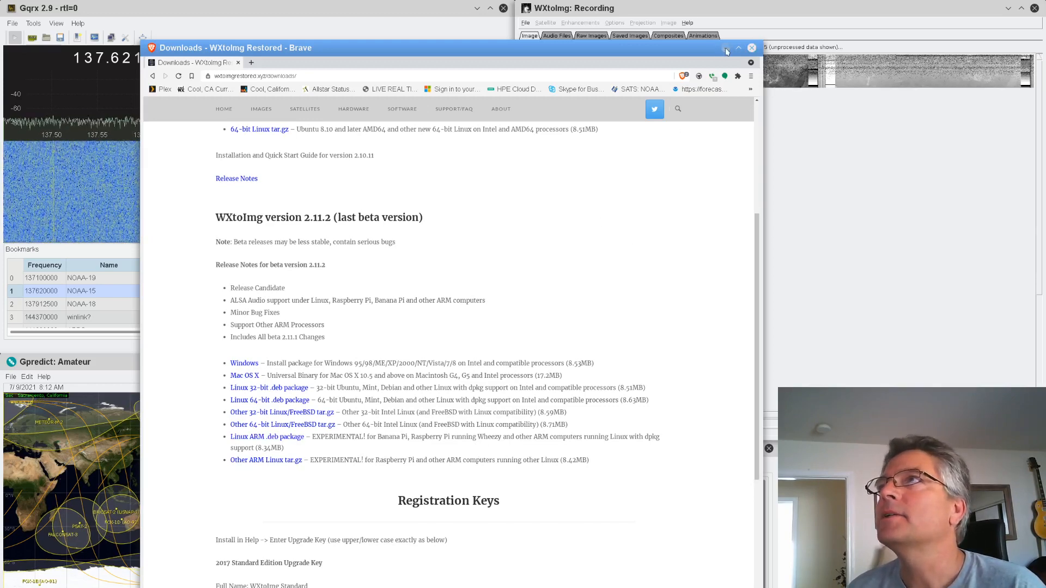
Minimize the Brave window showing the WXtoImg Restored downloads page
left_click(738, 47)
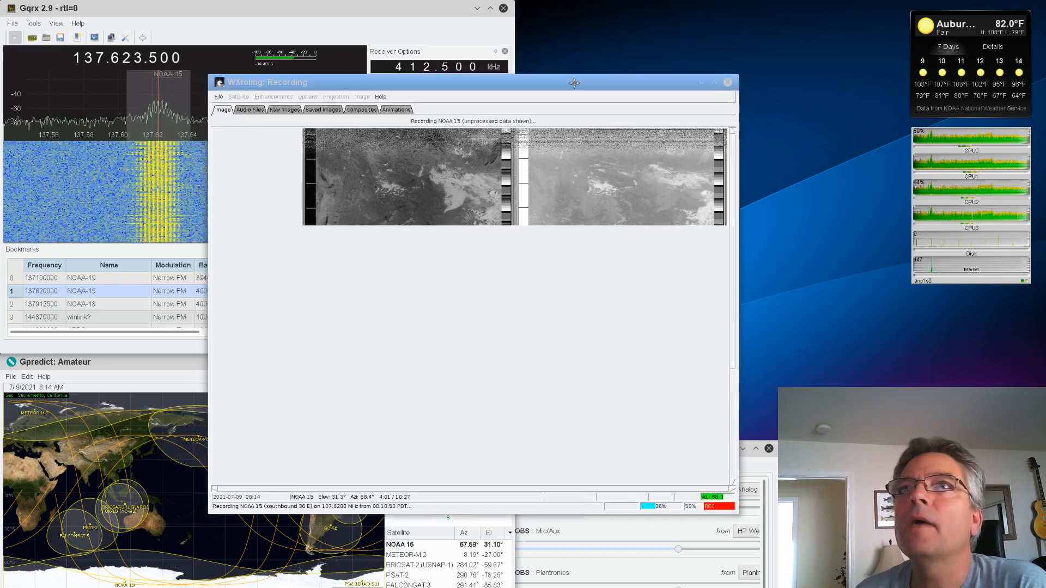
left_click_drag(575, 81, 840, 3)
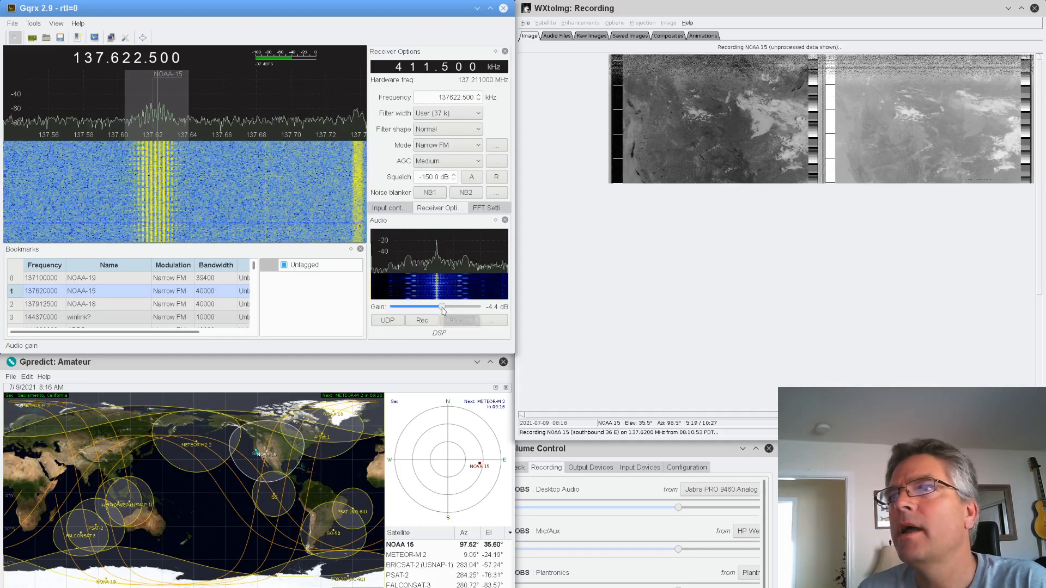
Adjust the Audio Gain slider until it reads about -3.2 dB
left_click_drag(442, 306, 445, 306)
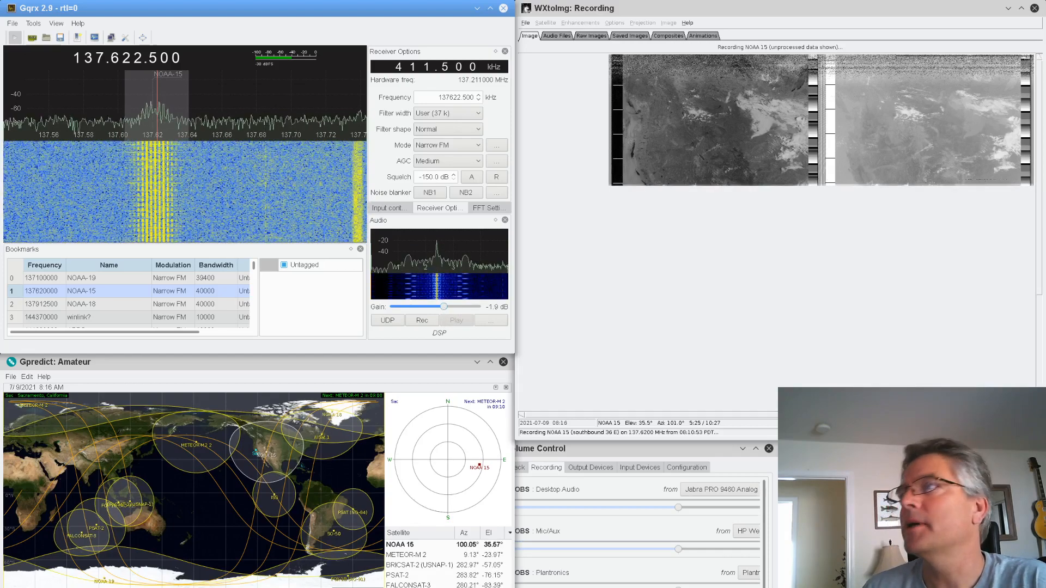
left_click_drag(443, 306, 441, 306)
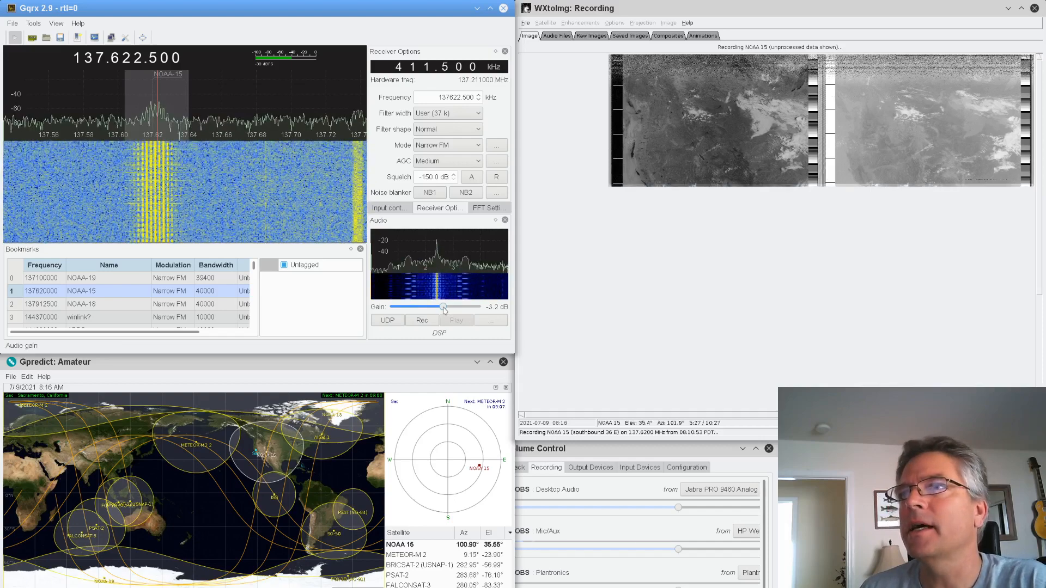
left_click_drag(444, 306, 441, 306)
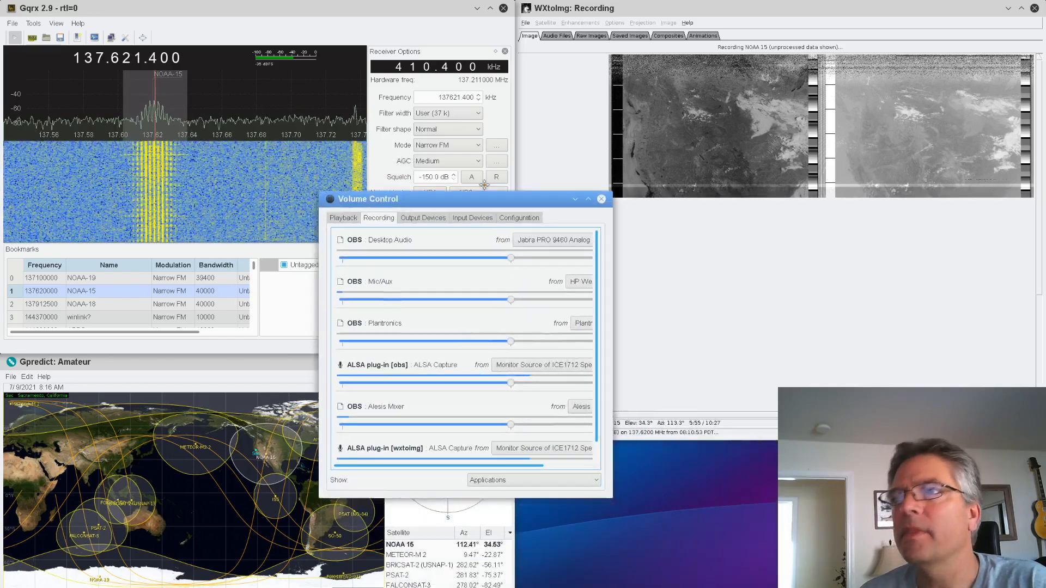
left_click_drag(366, 198, 347, 138)
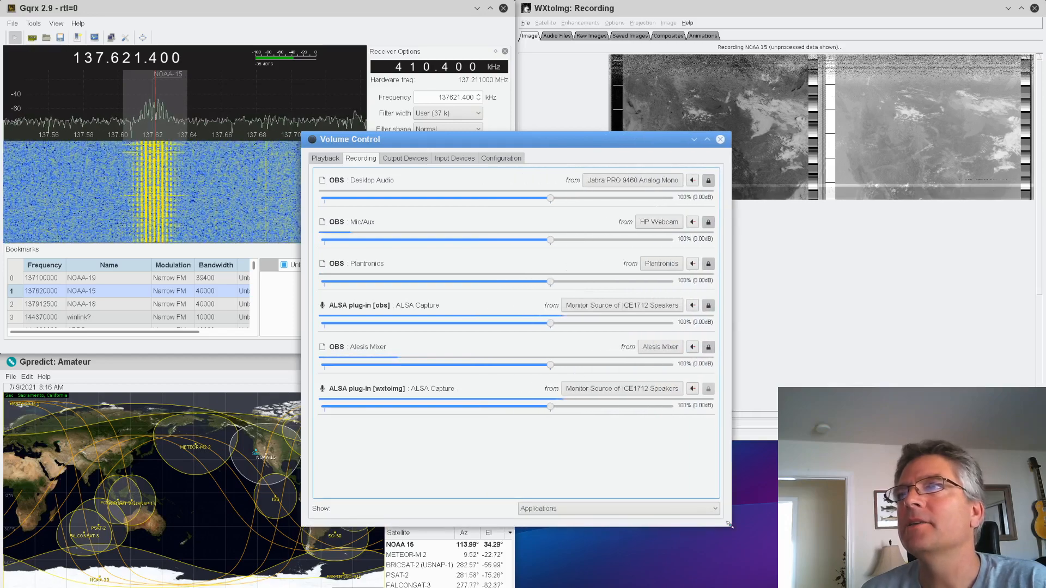
mouse_move(474, 218)
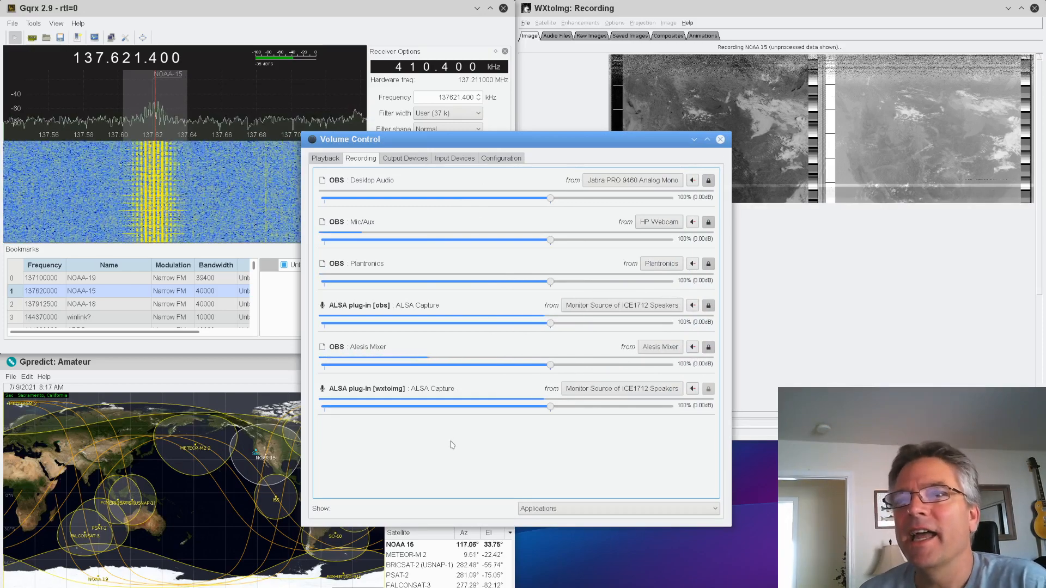
left_click(324, 158)
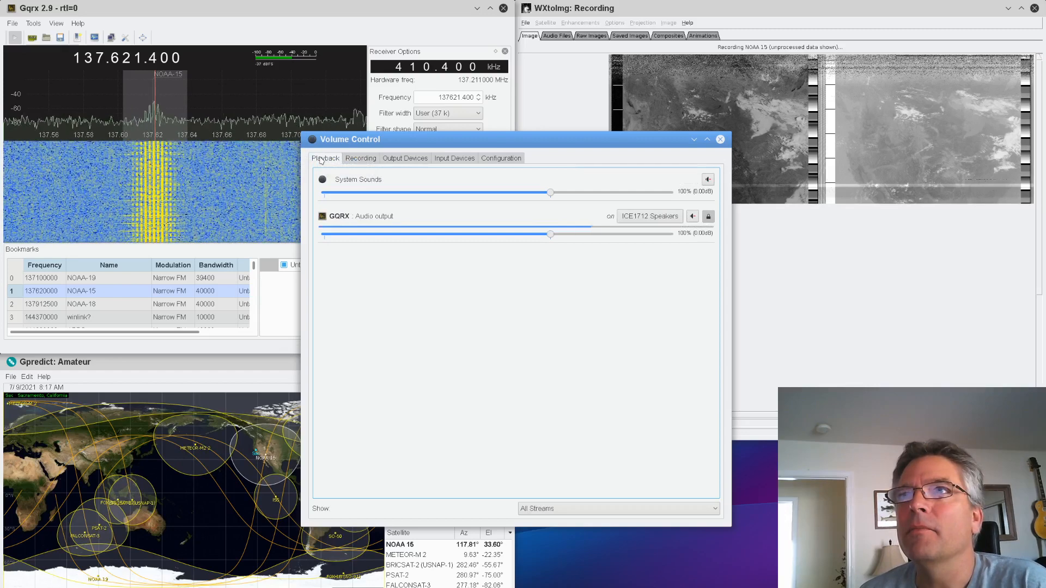
left_click(360, 158)
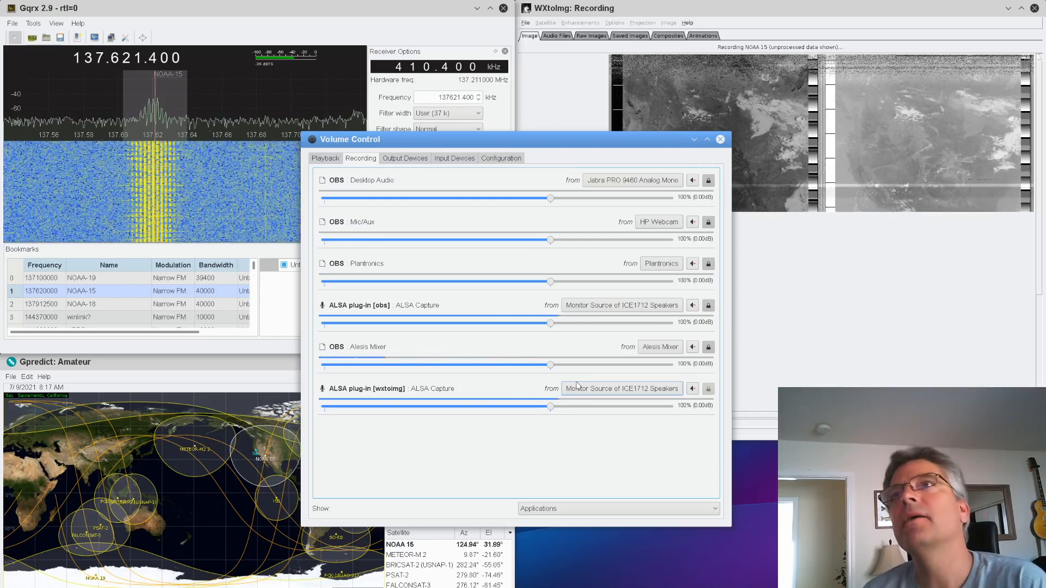
left_click(325, 158)
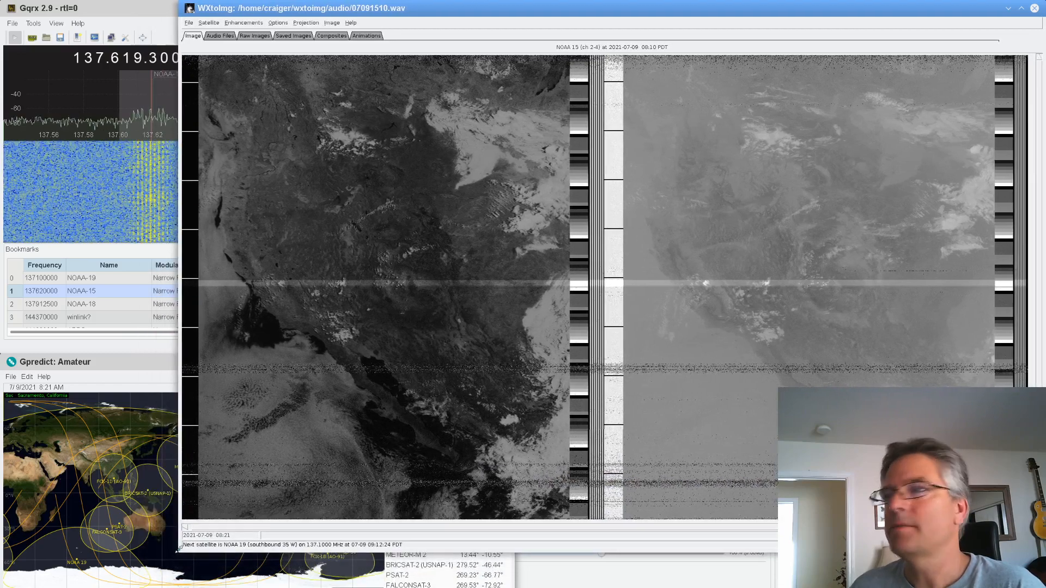
mouse_move(380, 295)
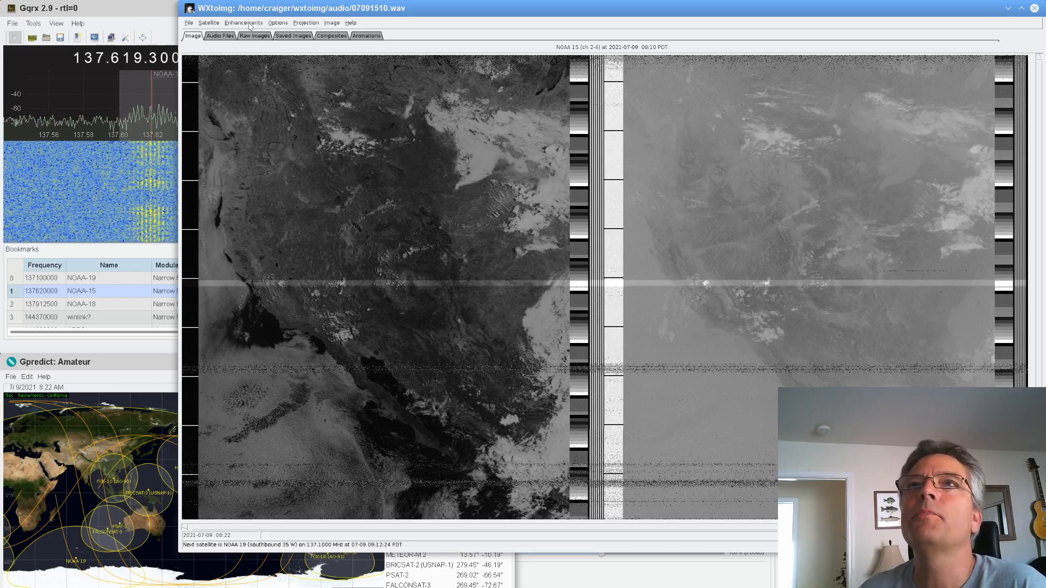
Apply the MCIR map colour IR (NOAA) enhancement to the NOAA-15 pass
left_click(244, 22)
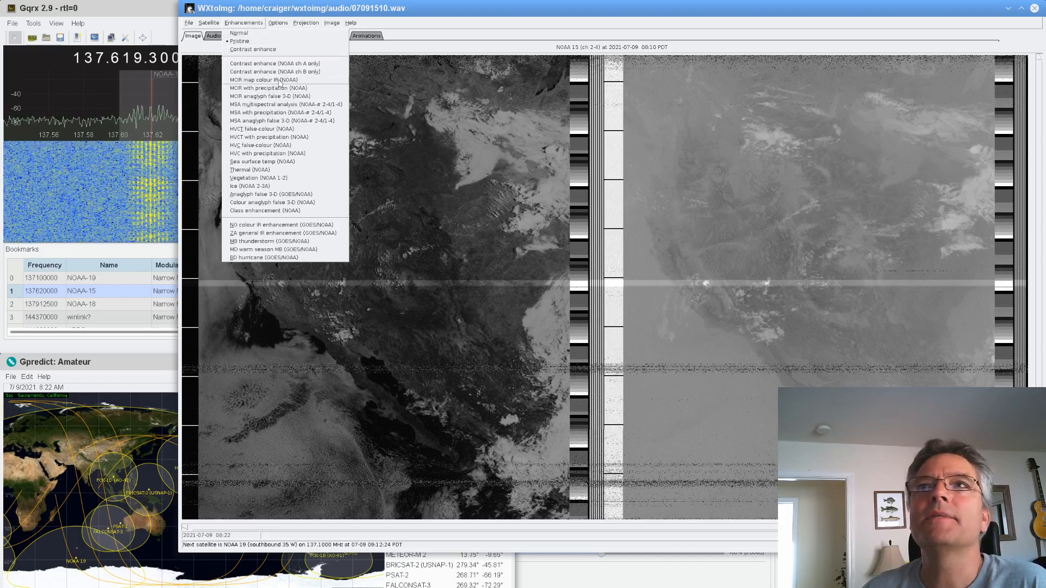
left_click(239, 32)
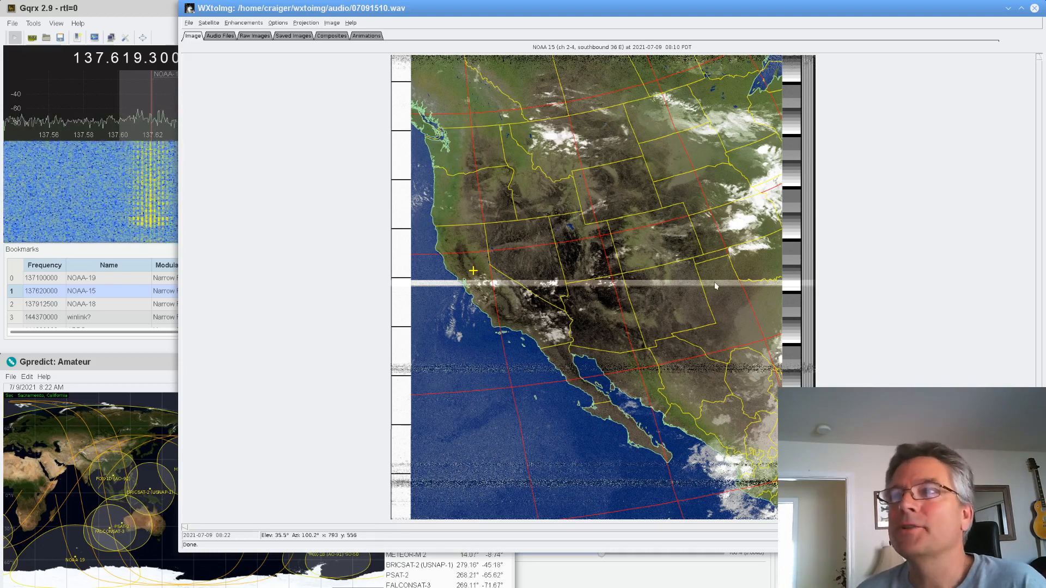
mouse_move(593, 293)
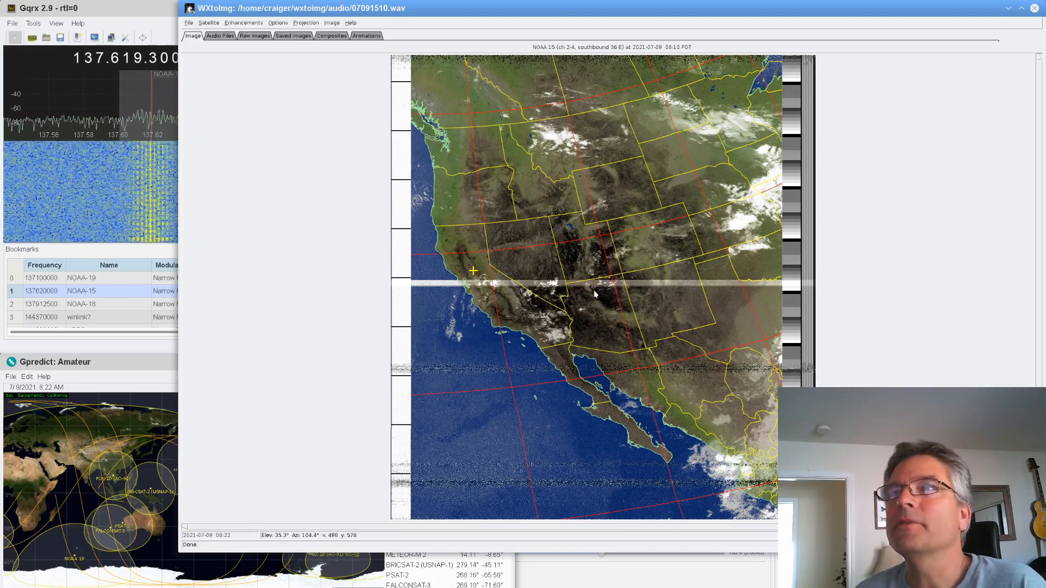
left_click(244, 22)
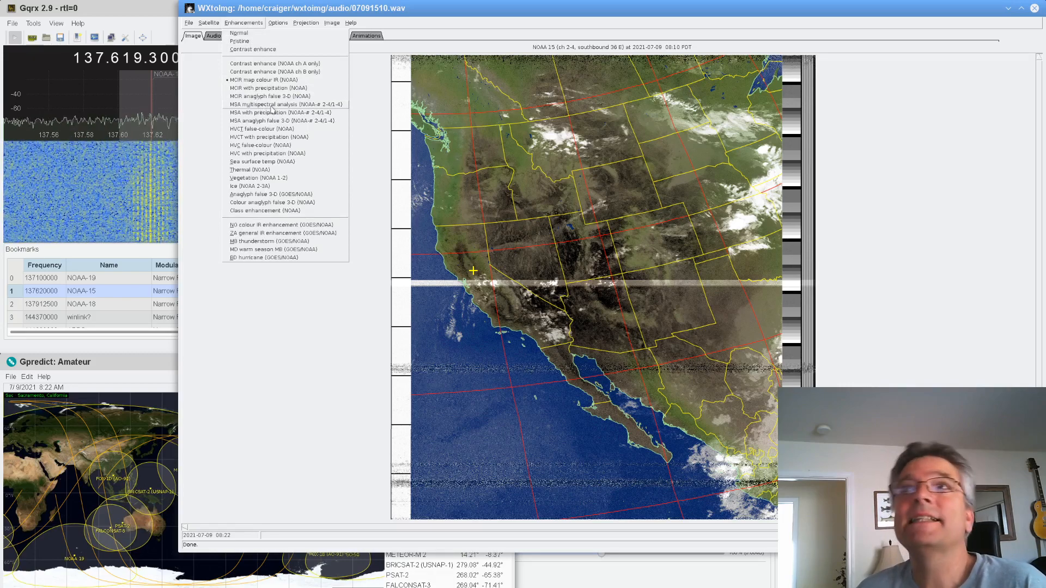
Apply the MSA multispectral enhancement, then switch to MSA with precipitation highlighting
left_click(286, 105)
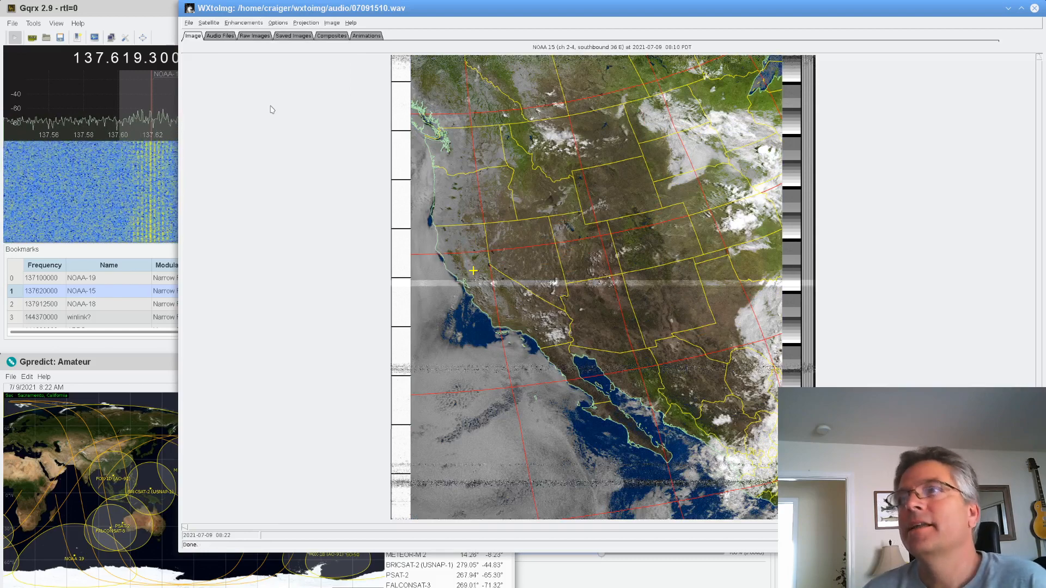
mouse_move(524, 269)
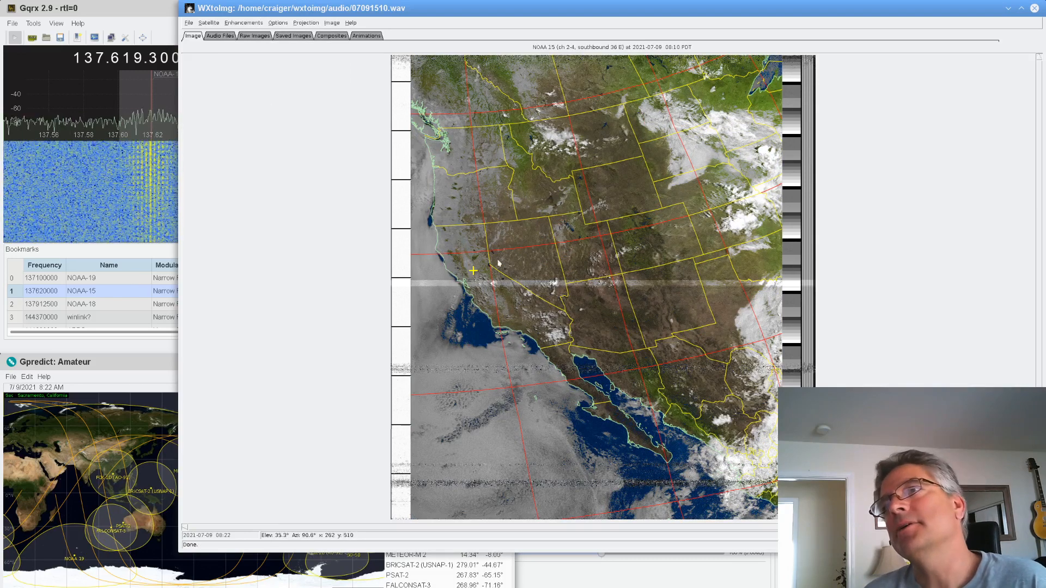
mouse_move(499, 231)
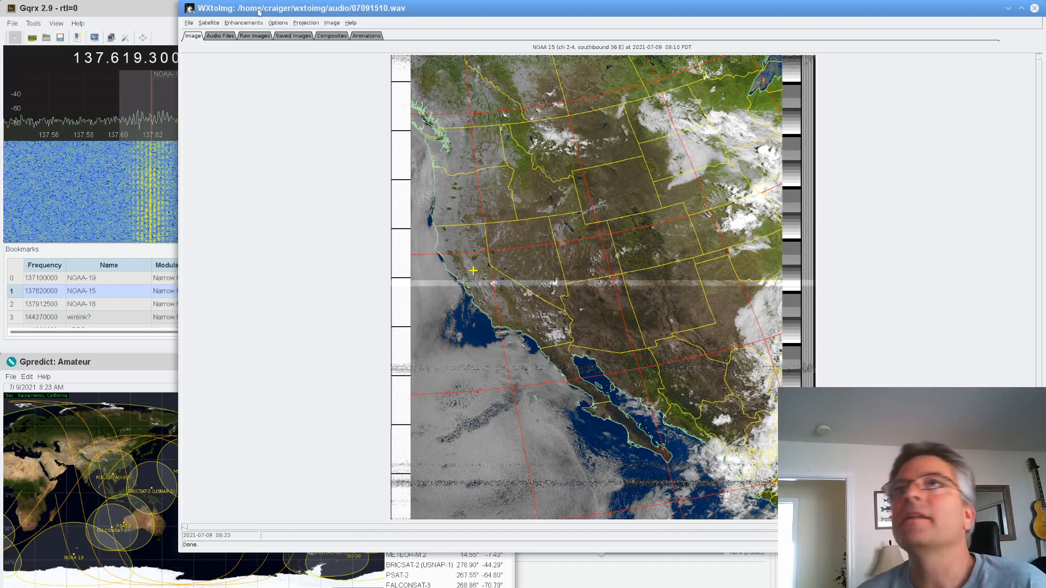
left_click(243, 22)
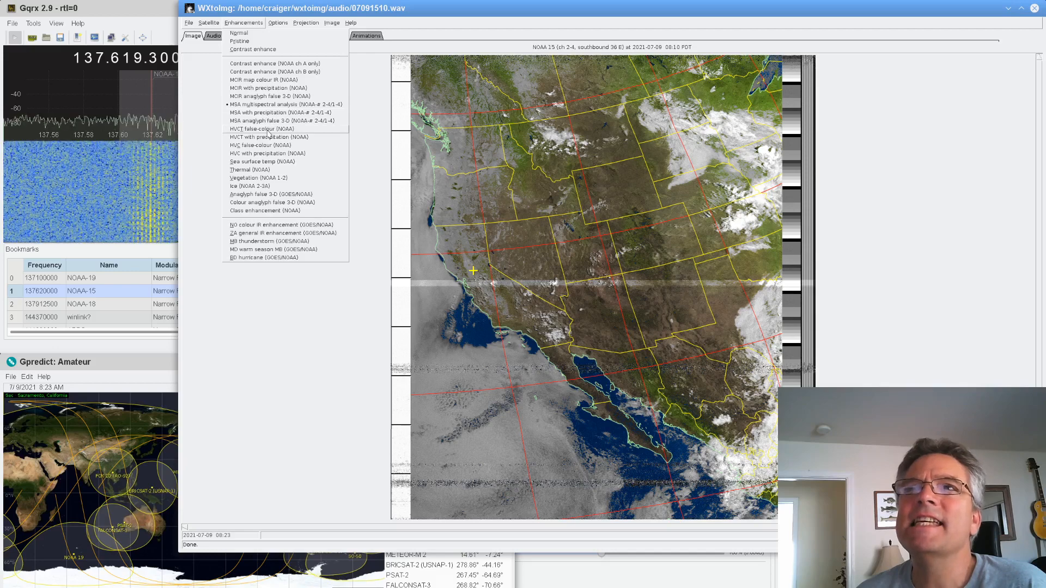
left_click(260, 128)
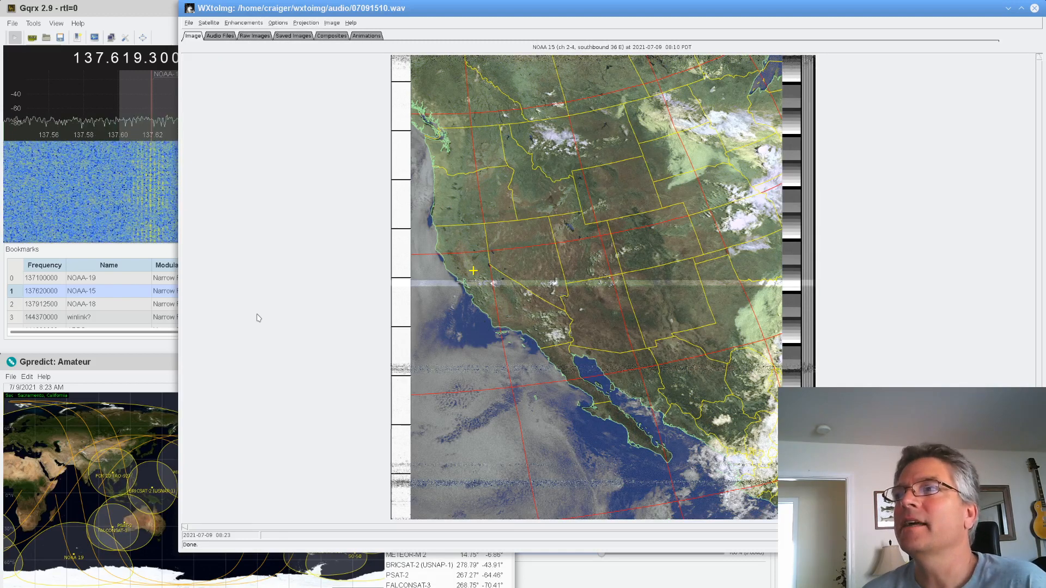
left_click(244, 22)
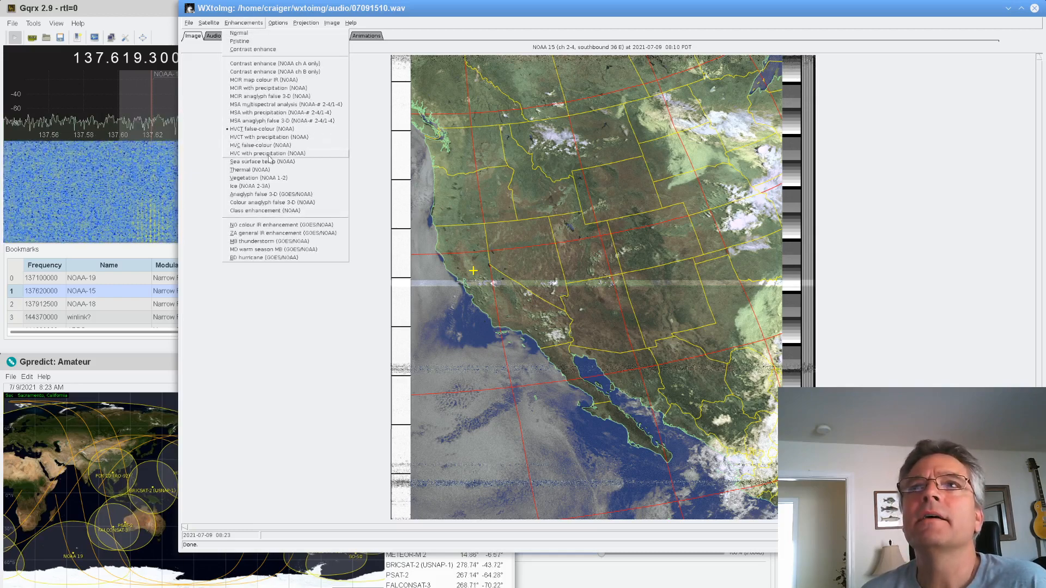
left_click(260, 129)
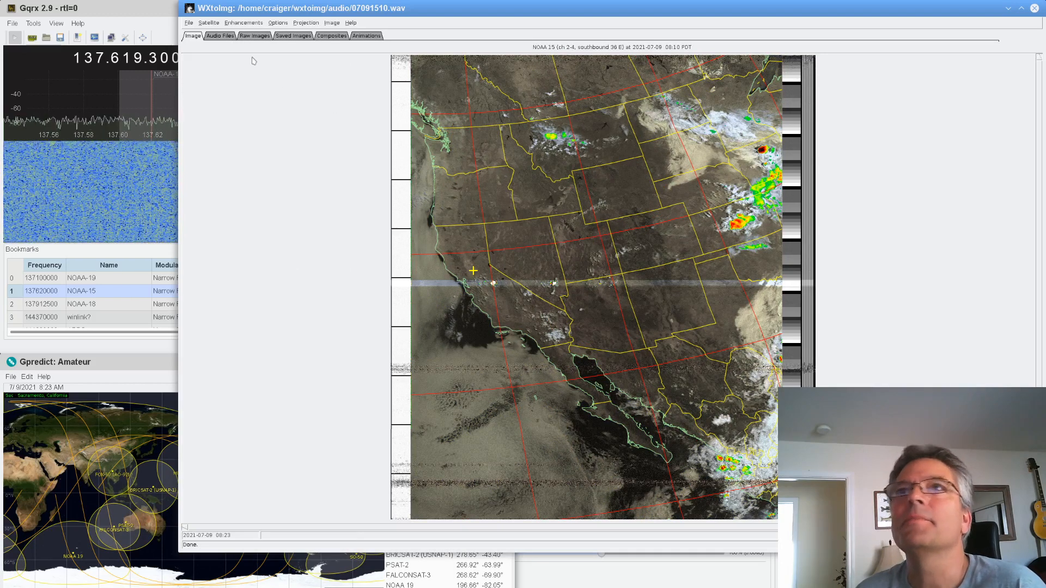
Apply the Sea surface temp (NOAA) enhancement to colour-code the Pacific waters
left_click(244, 21)
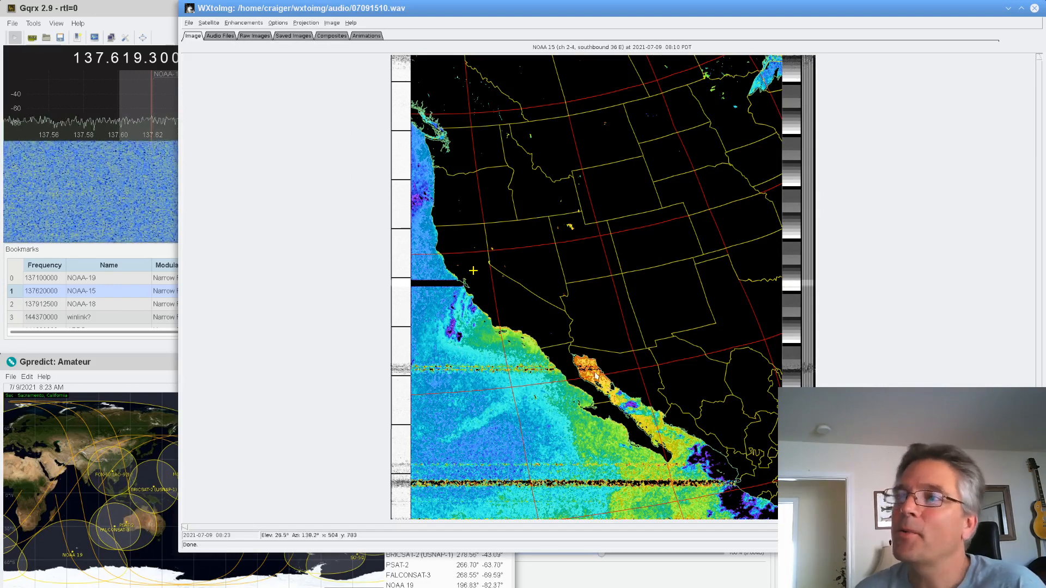
mouse_move(631, 374)
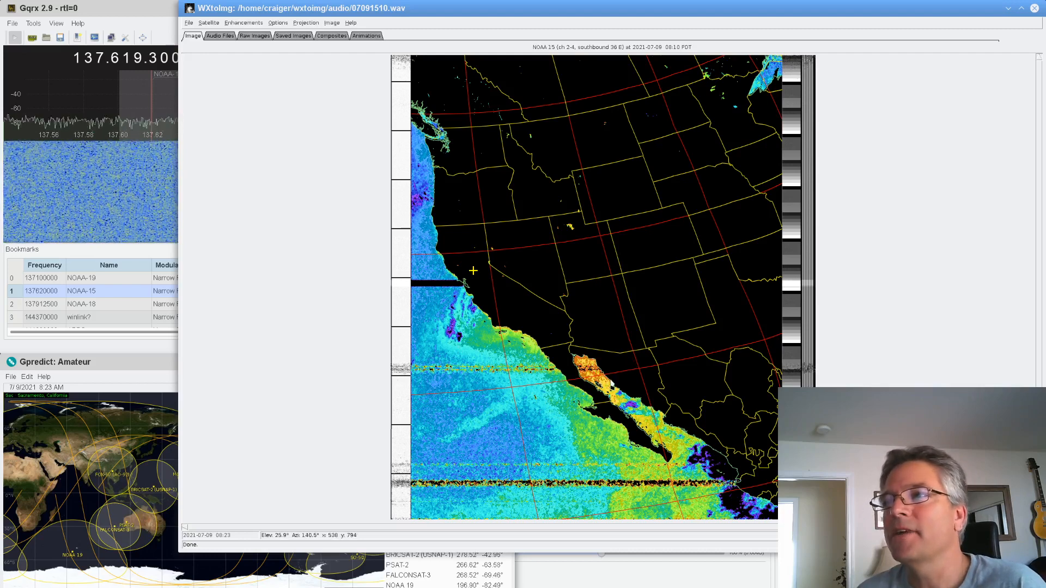
left_click(244, 22)
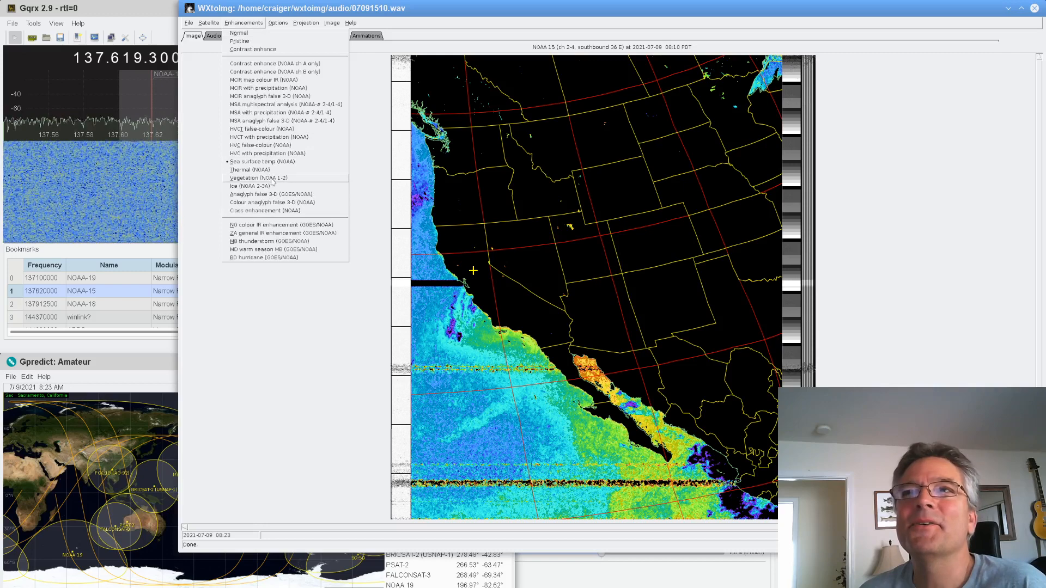
Switch the pass back to a natural-colour enhancement from the Options and Enhancements menus
left_click(278, 22)
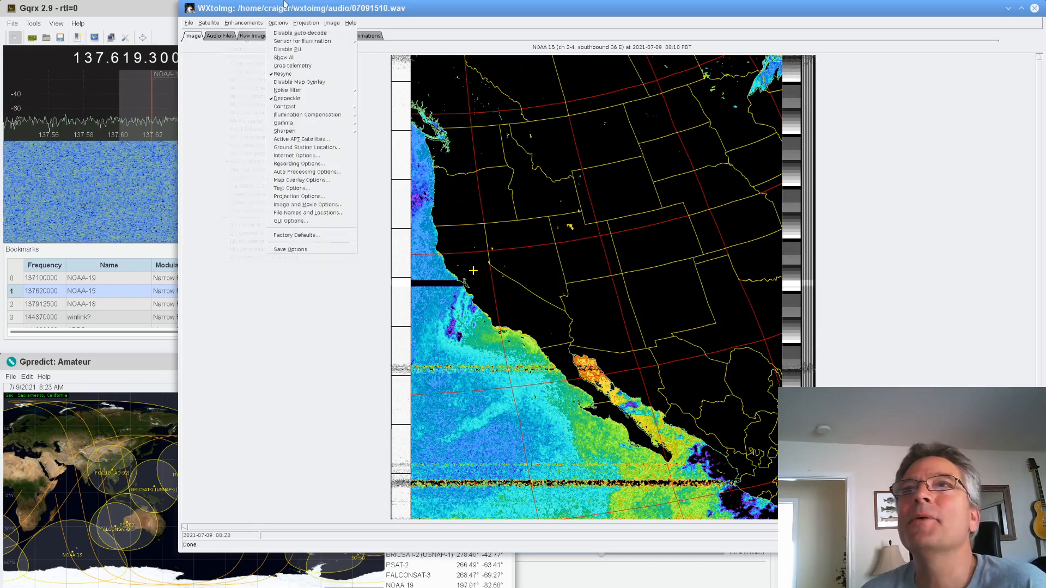
left_click(244, 22)
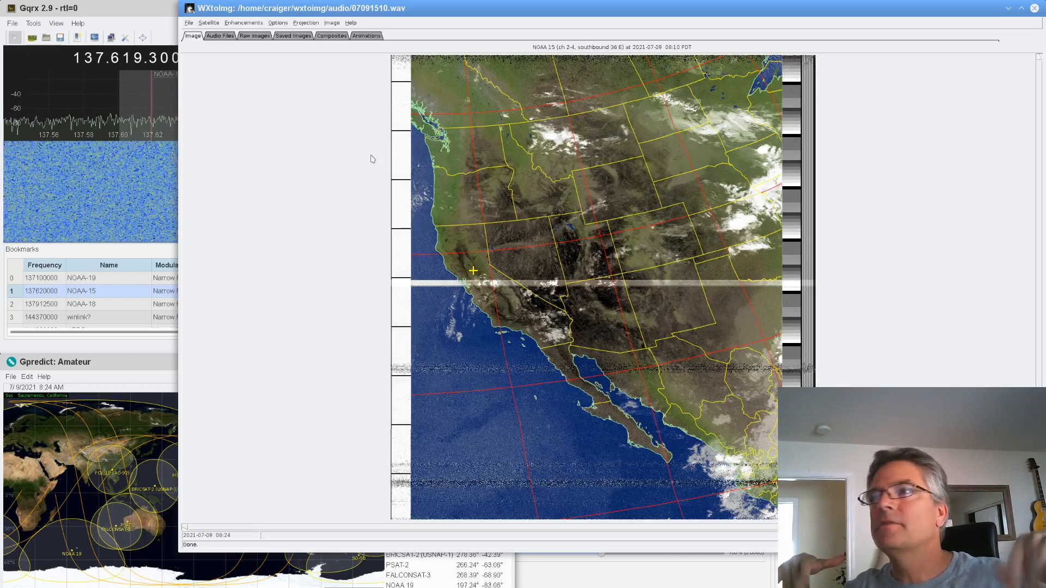
mouse_move(118, 378)
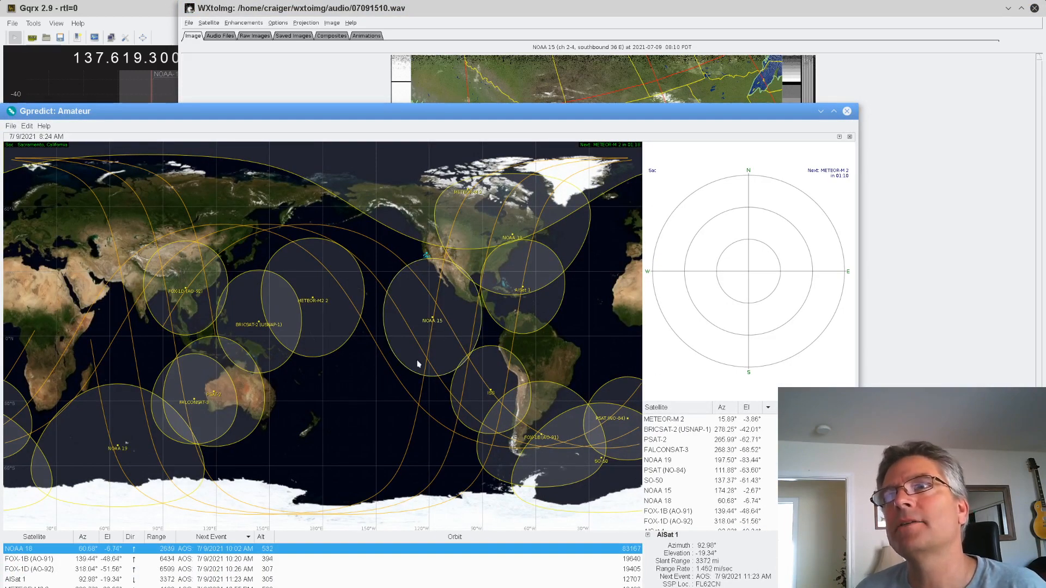
right_click(433, 321)
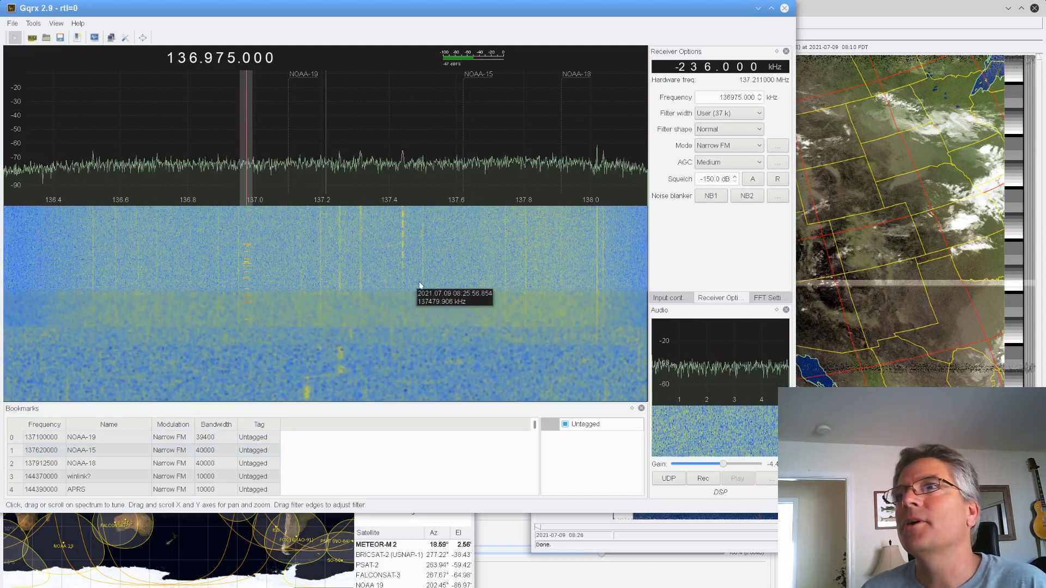
mouse_move(517, 240)
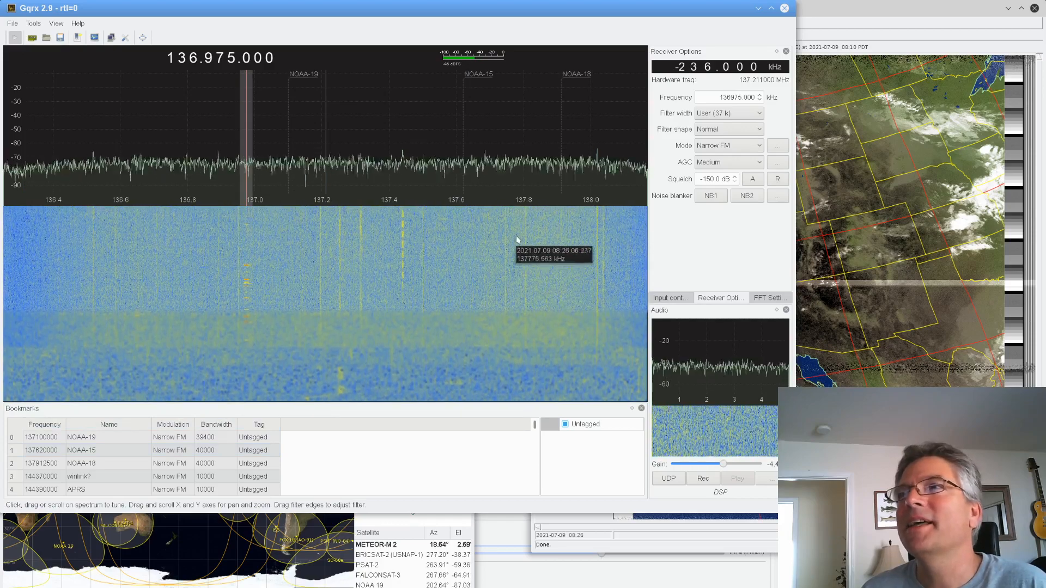